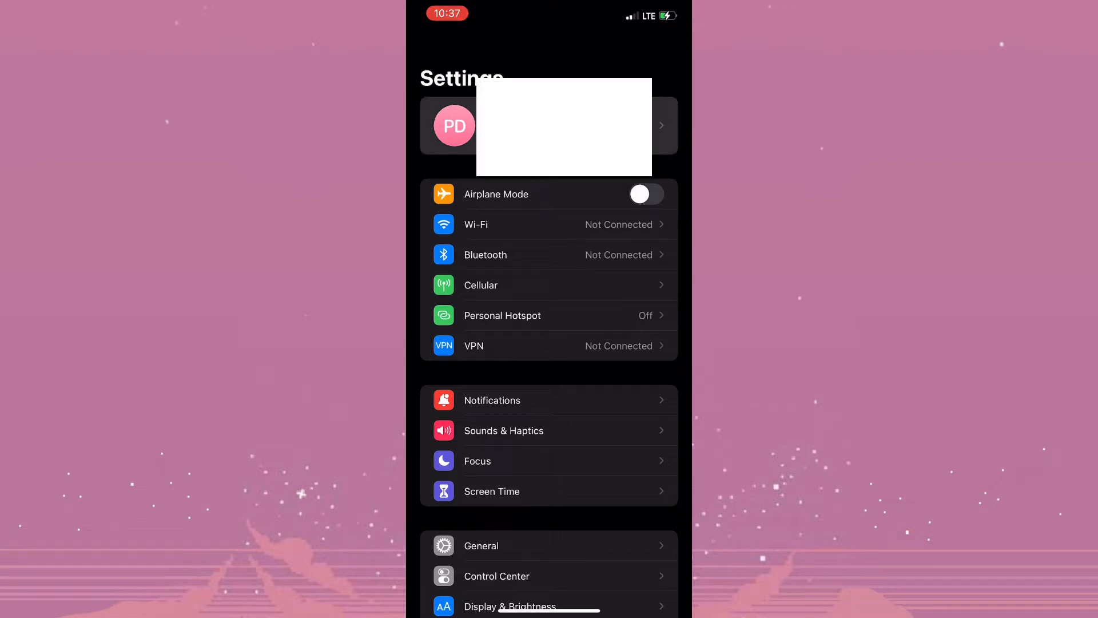
# Reach the Apple ID store account settings via Media & Purchases and View Account
pyautogui.click(548, 125)
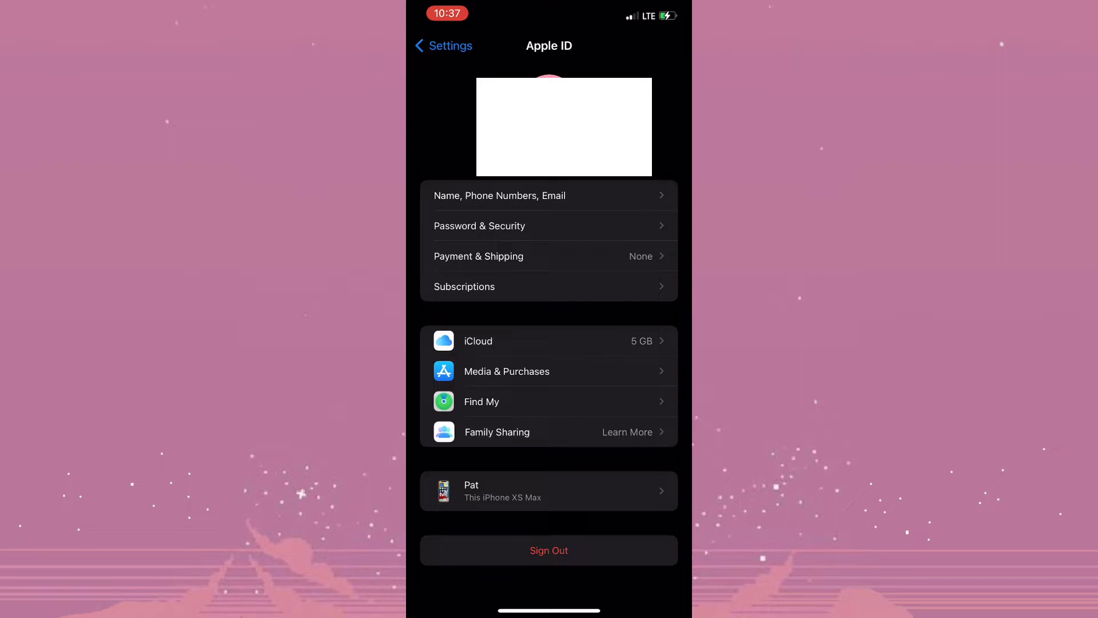
pyautogui.click(548, 550)
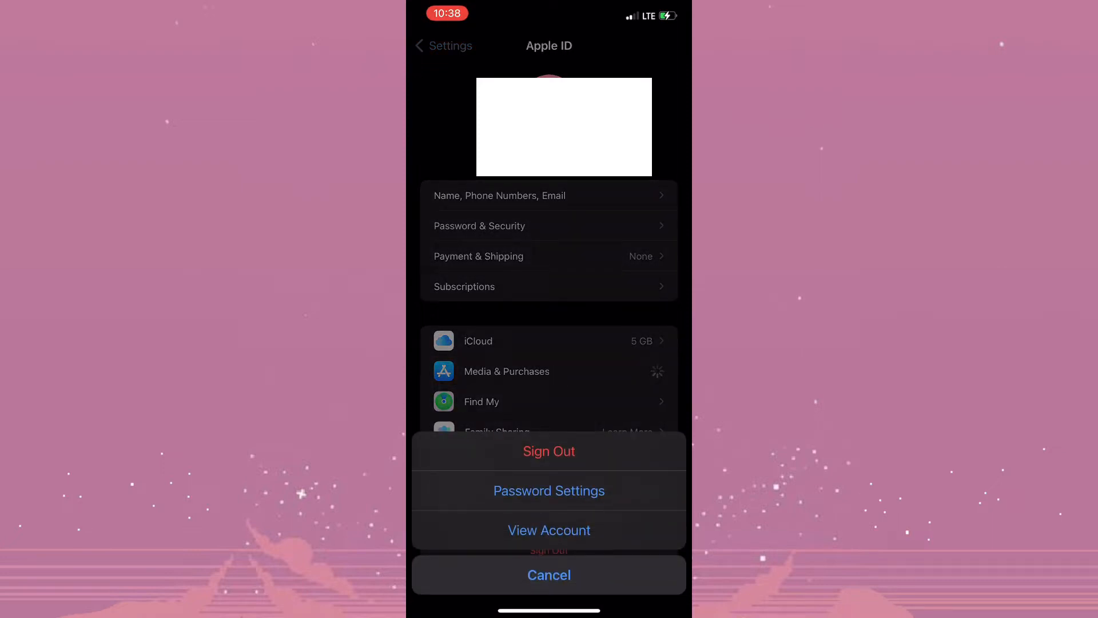
pyautogui.click(549, 530)
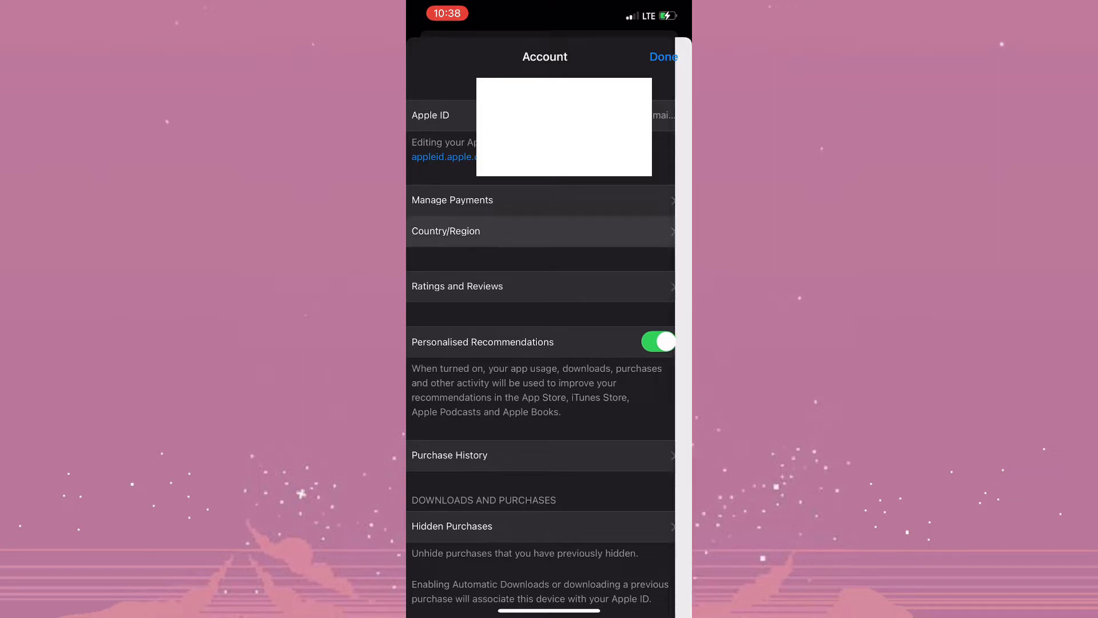
# Browse down the Country/Region list toward United States for the store account
pyautogui.click(446, 231)
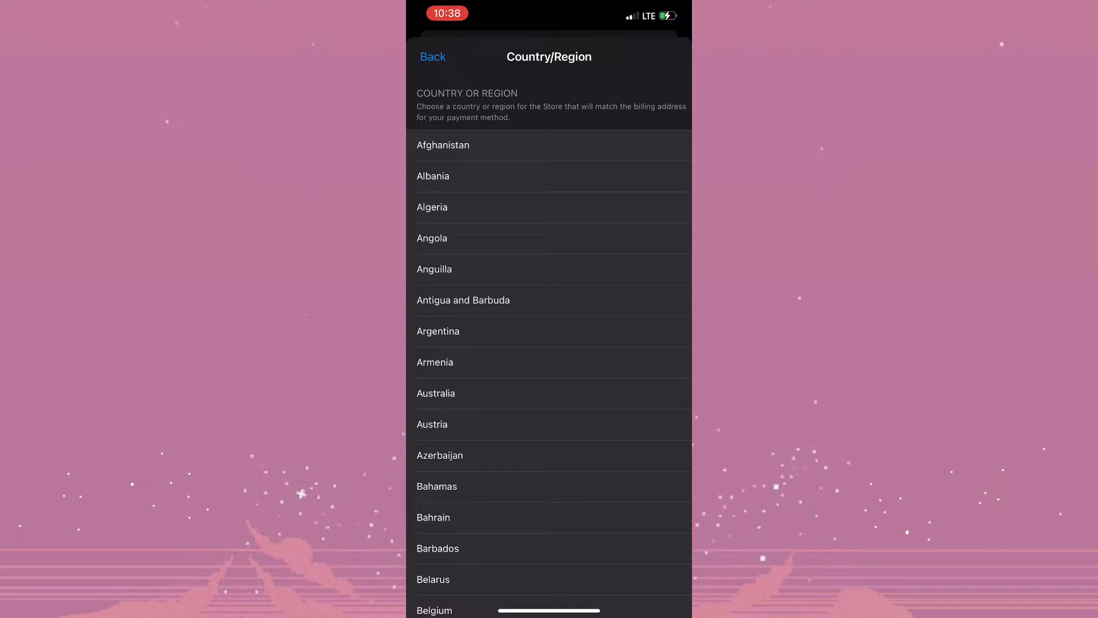
pyautogui.scroll(-3)
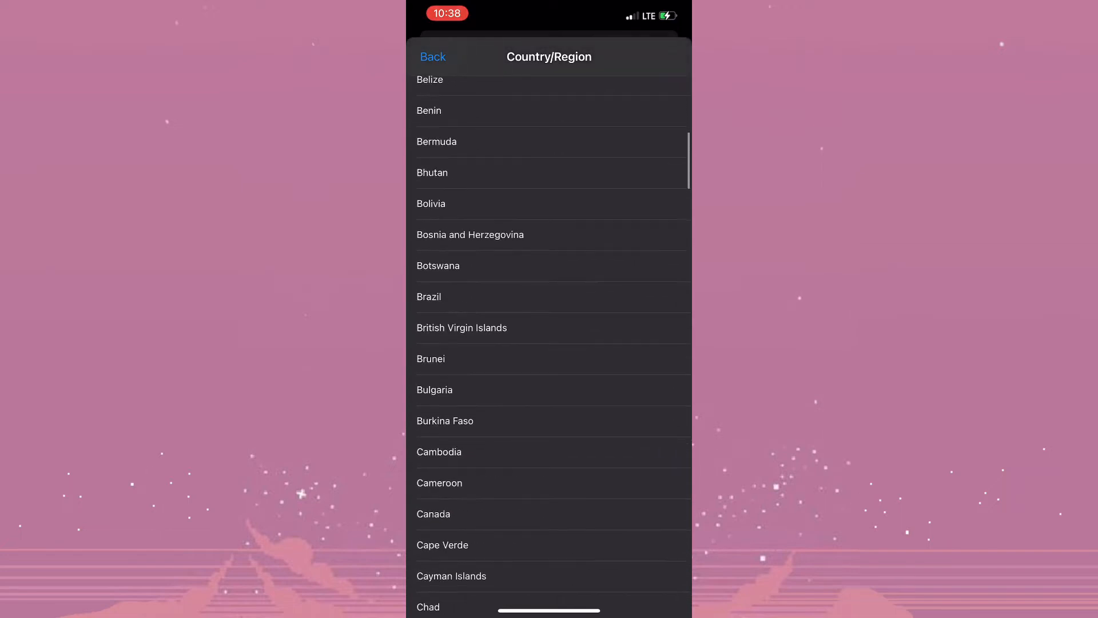
pyautogui.scroll(-3)
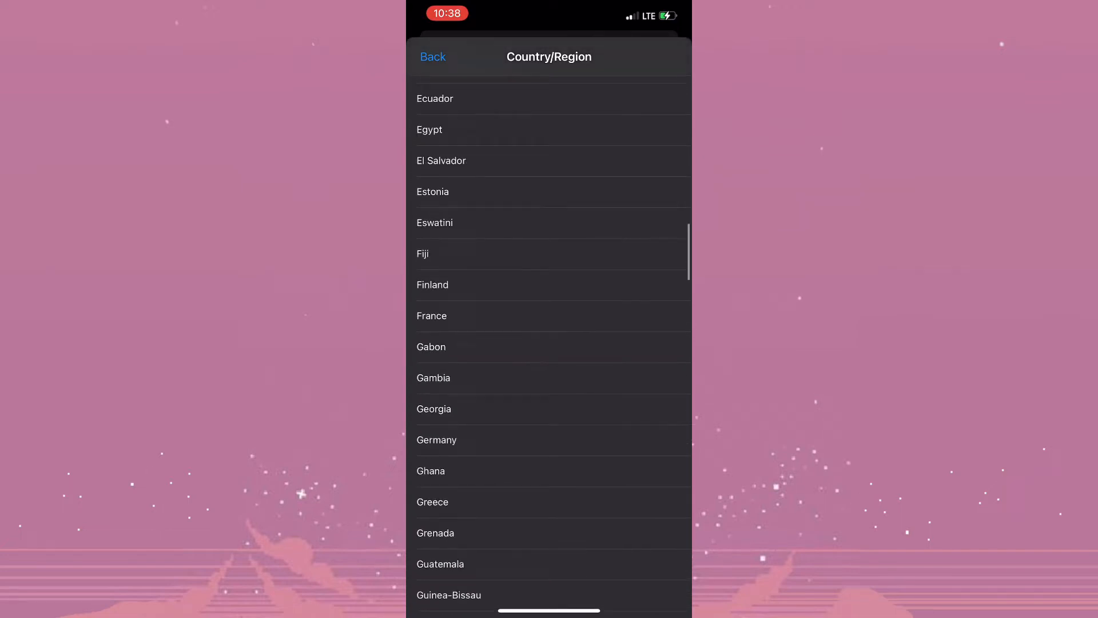
pyautogui.scroll(-3)
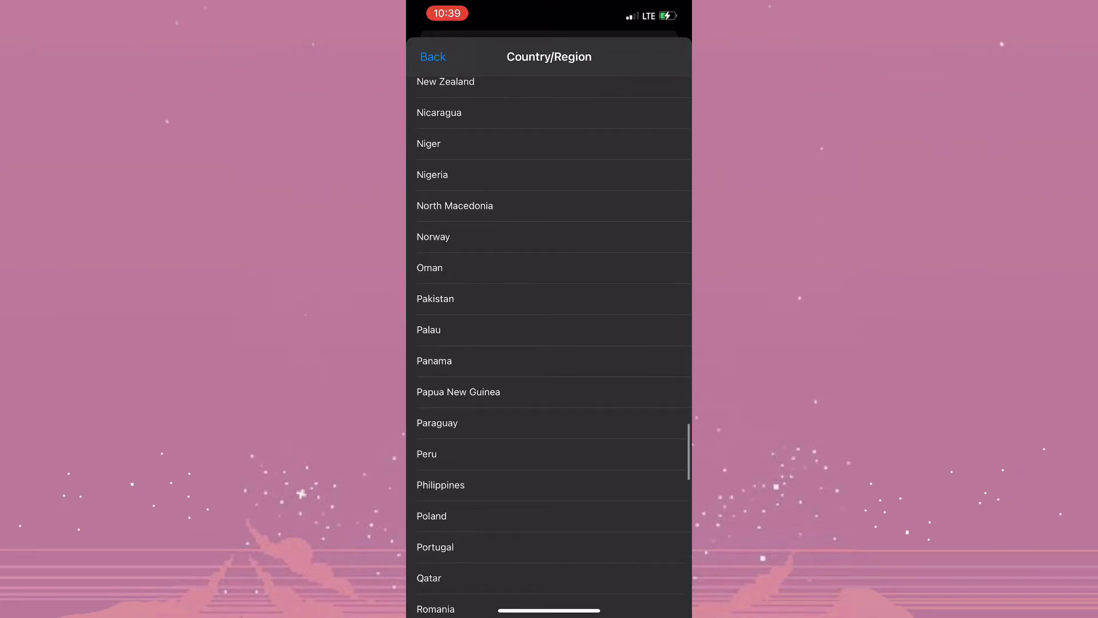
pyautogui.scroll(-3)
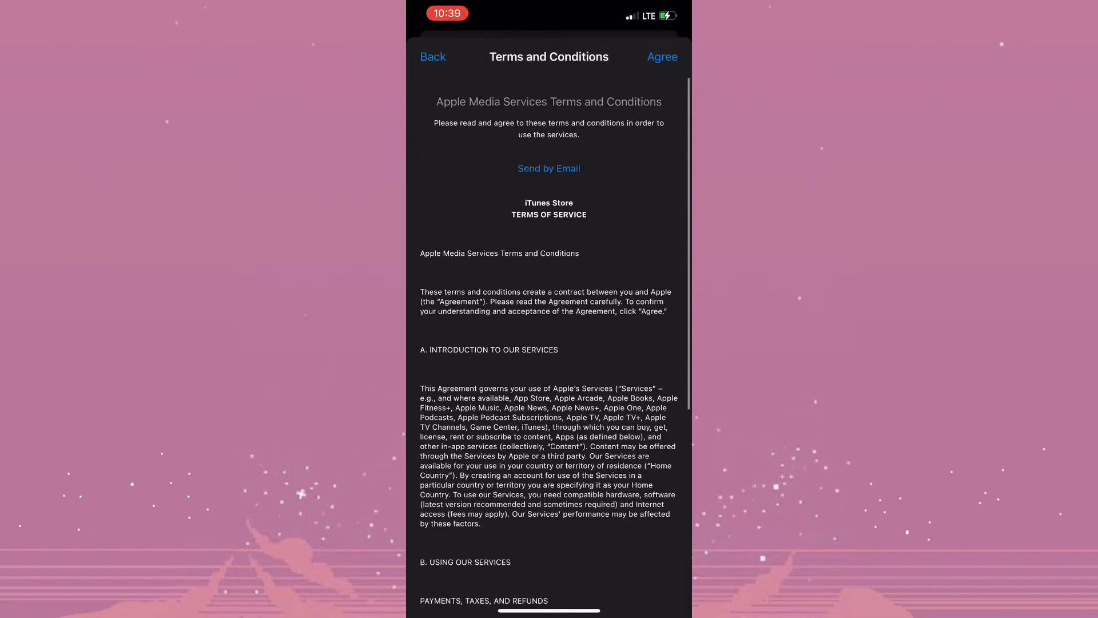
# Agree to the Apple Media Services Terms and Conditions and confirm in the alert
pyautogui.scroll(-3)
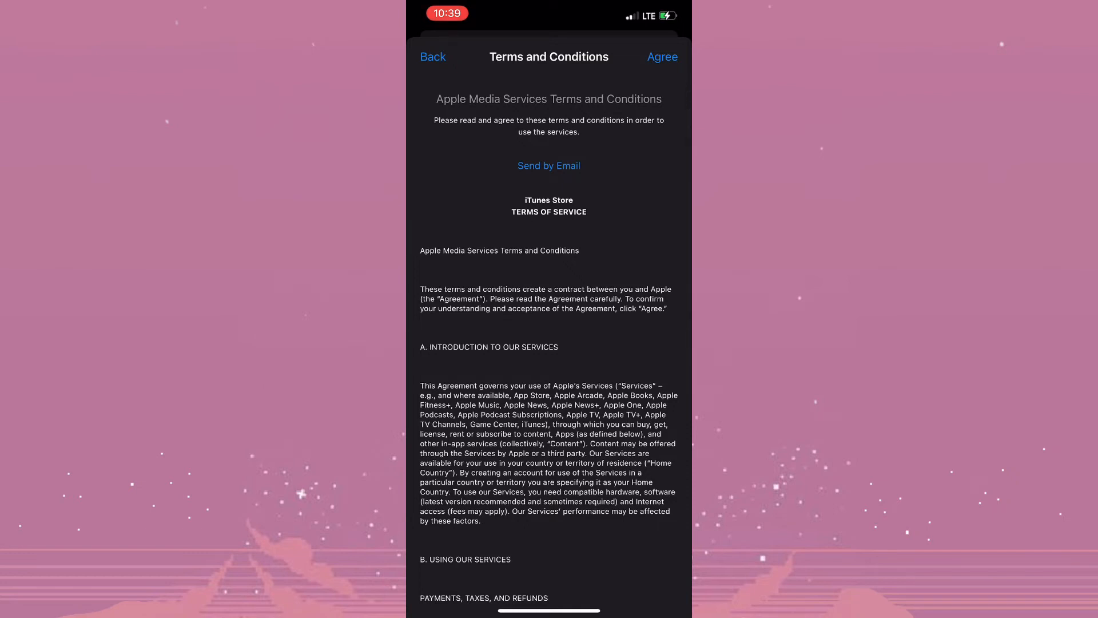
pyautogui.click(661, 56)
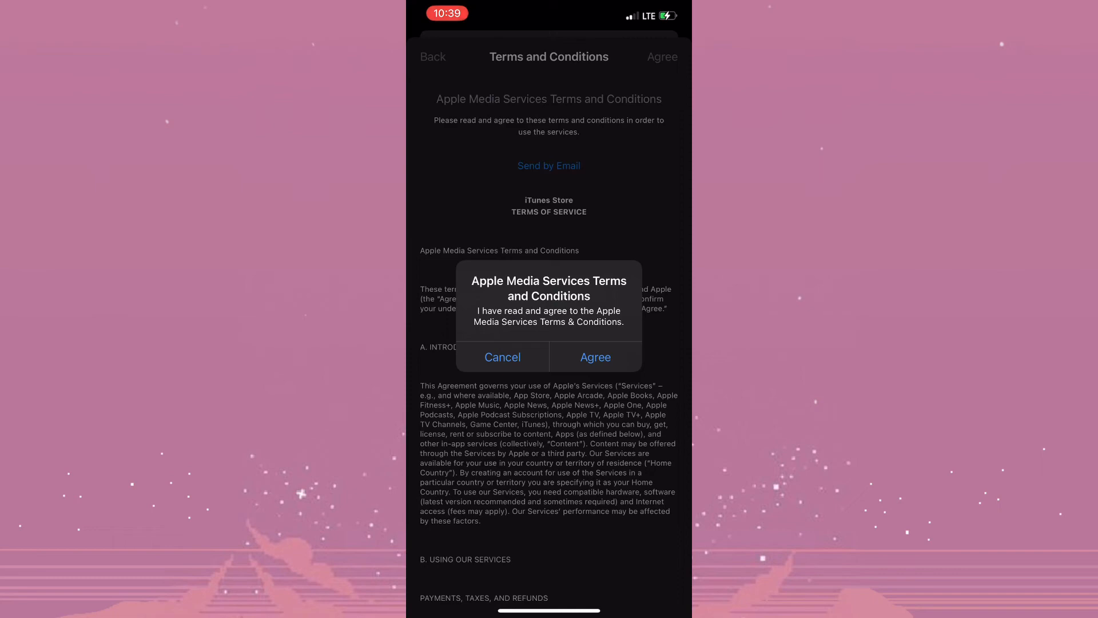
pyautogui.click(502, 356)
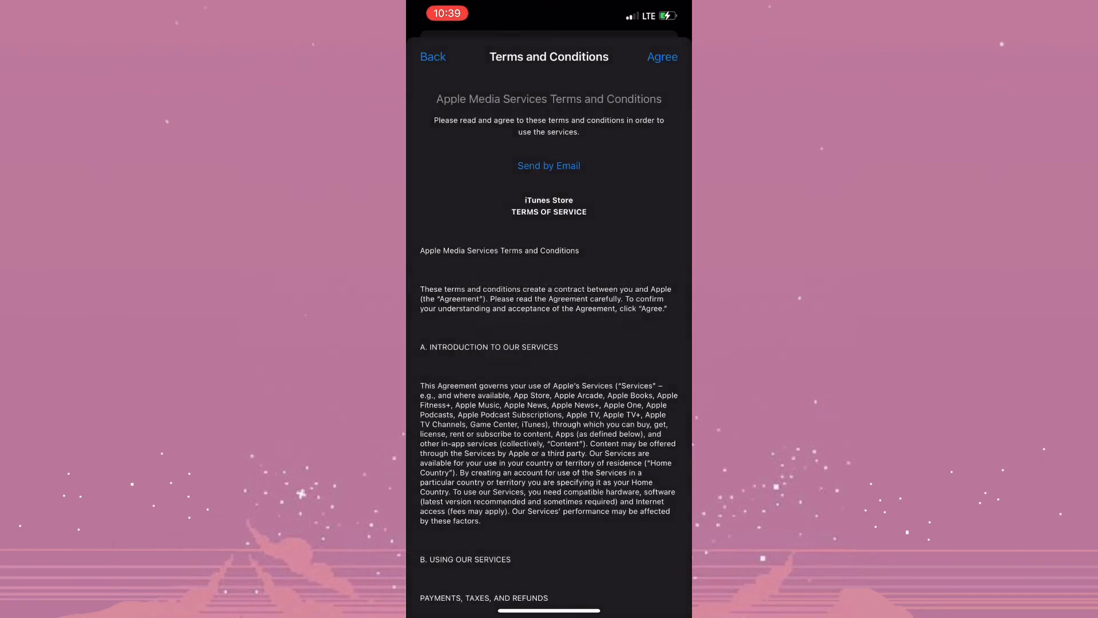
pyautogui.click(661, 57)
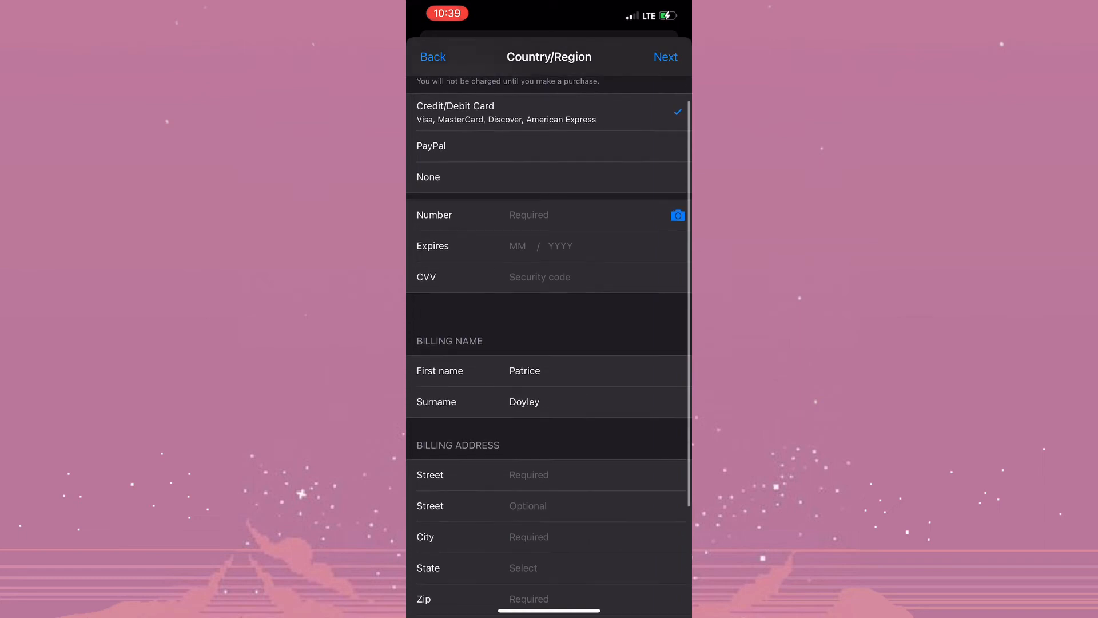
# Review the empty billing address form showing Country/Region: United States before Next
pyautogui.scroll(-3)
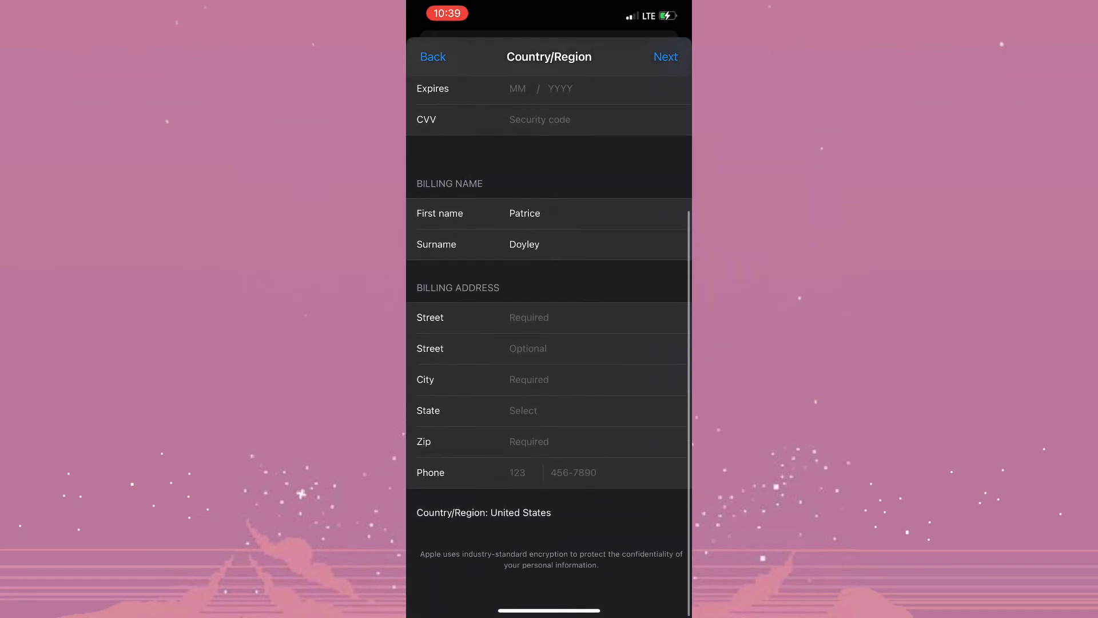